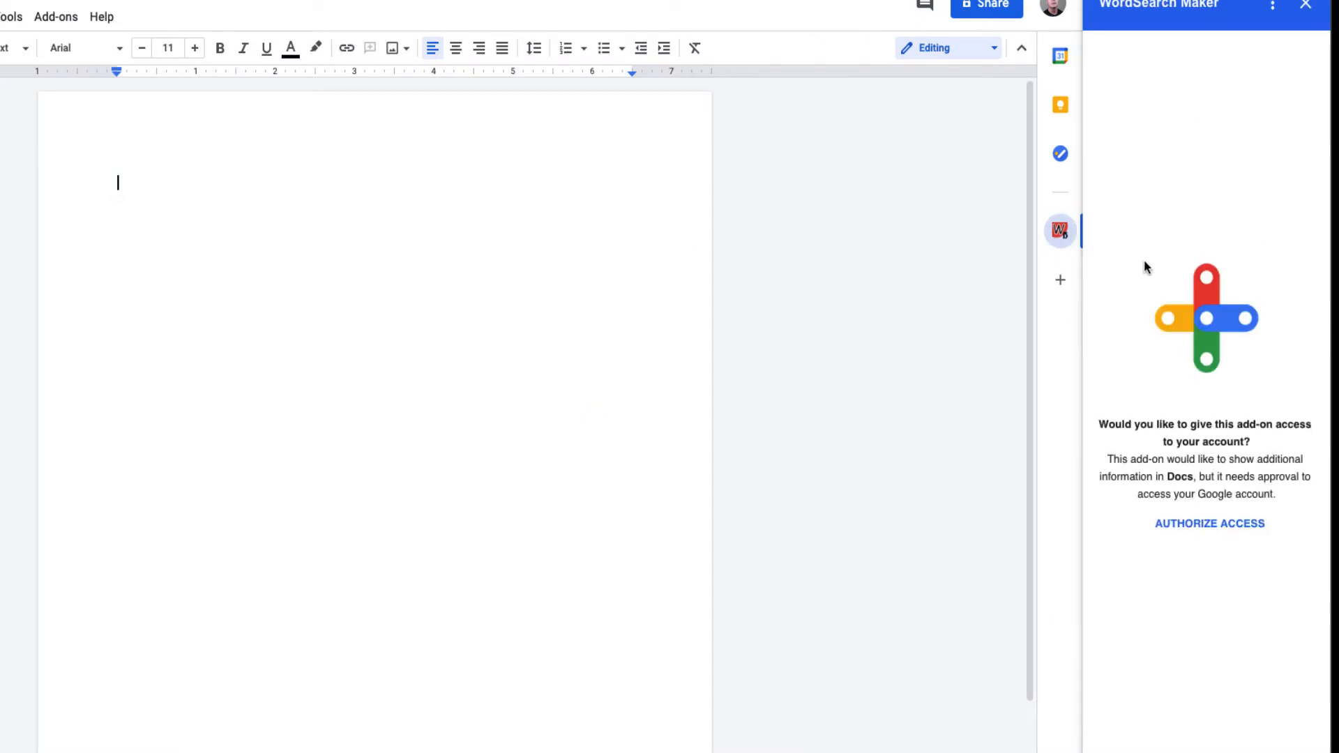
mouse_move(1113, 545)
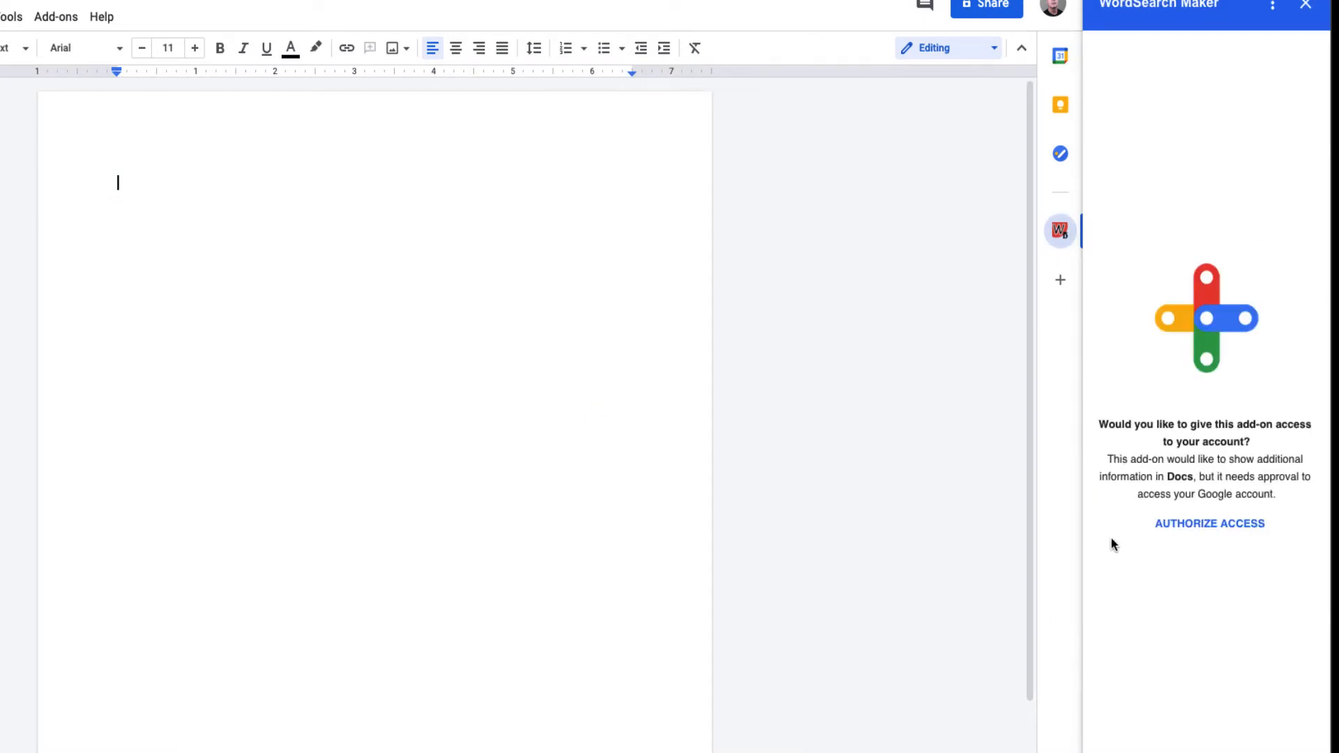
mouse_move(180, 289)
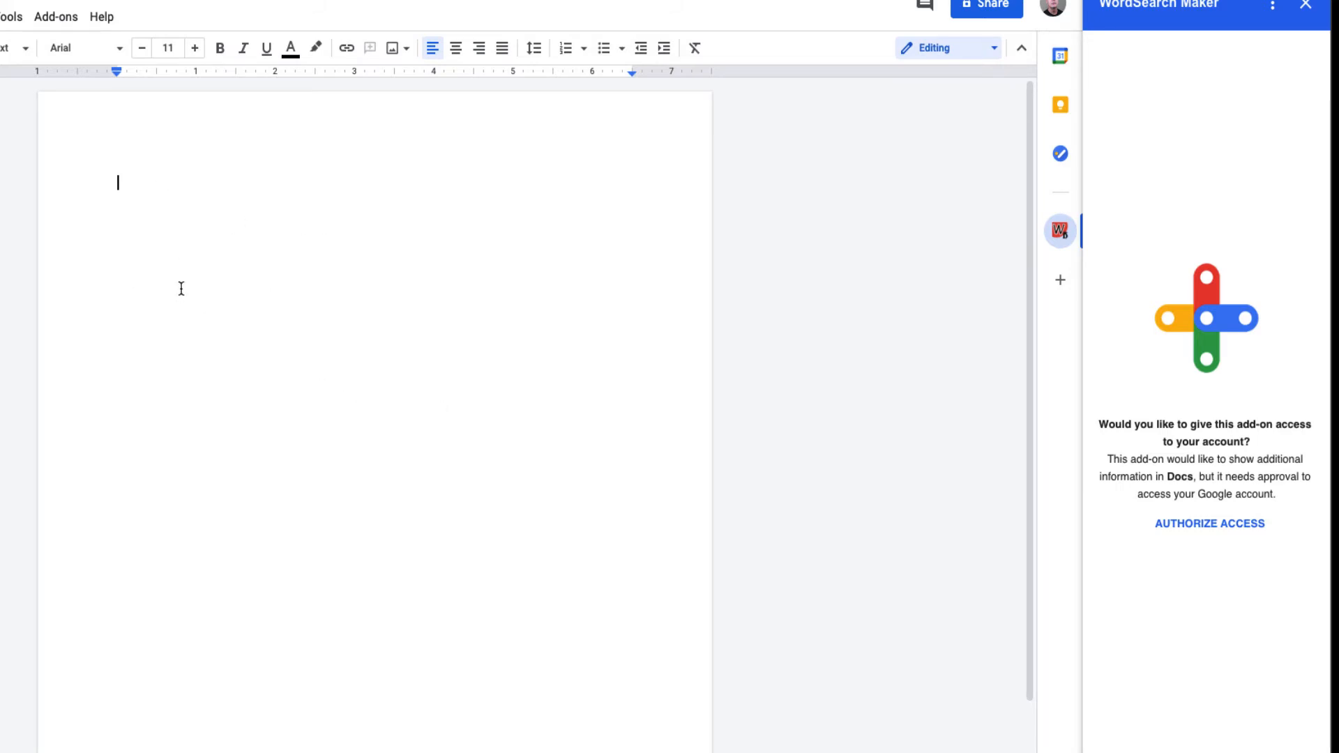
Authorize the WordSearch Maker add-on: choose the account, pass the unverified-app warning and allow its permissions
click(1208, 523)
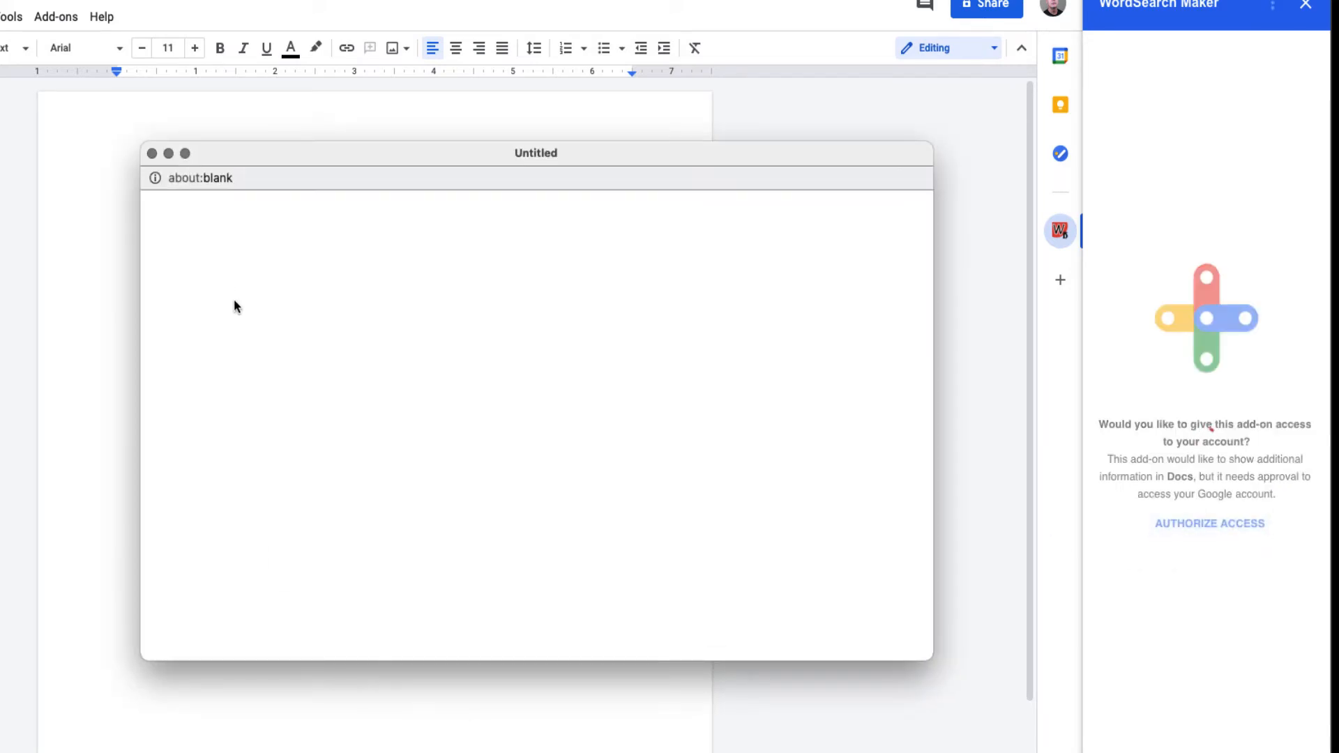
click(1209, 523)
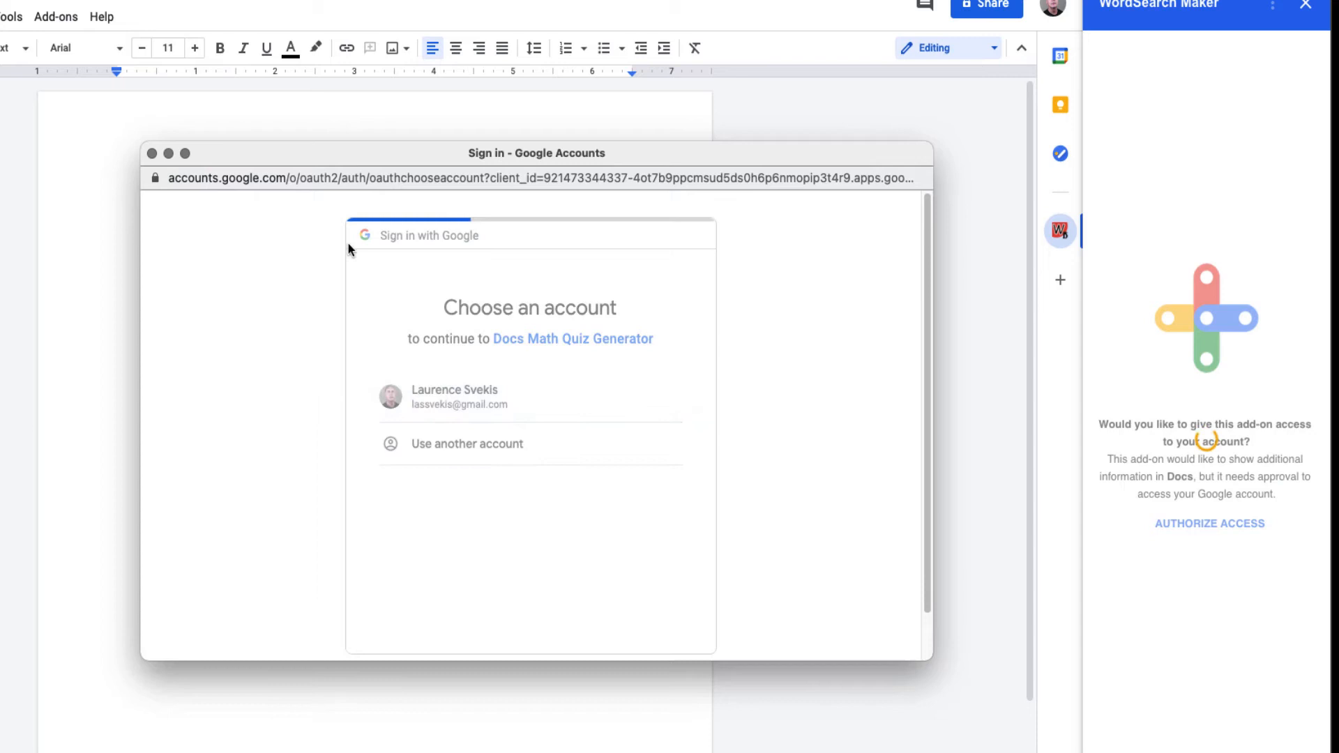
click(442, 396)
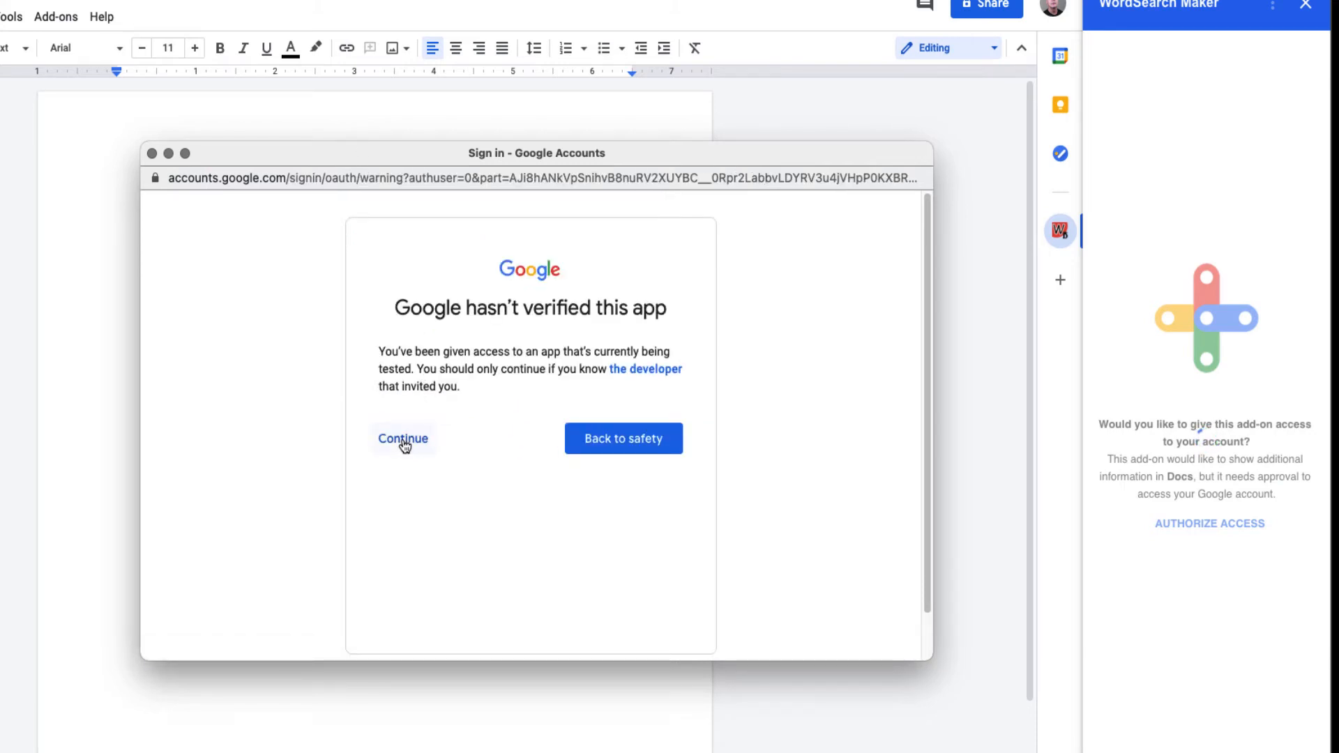
click(401, 438)
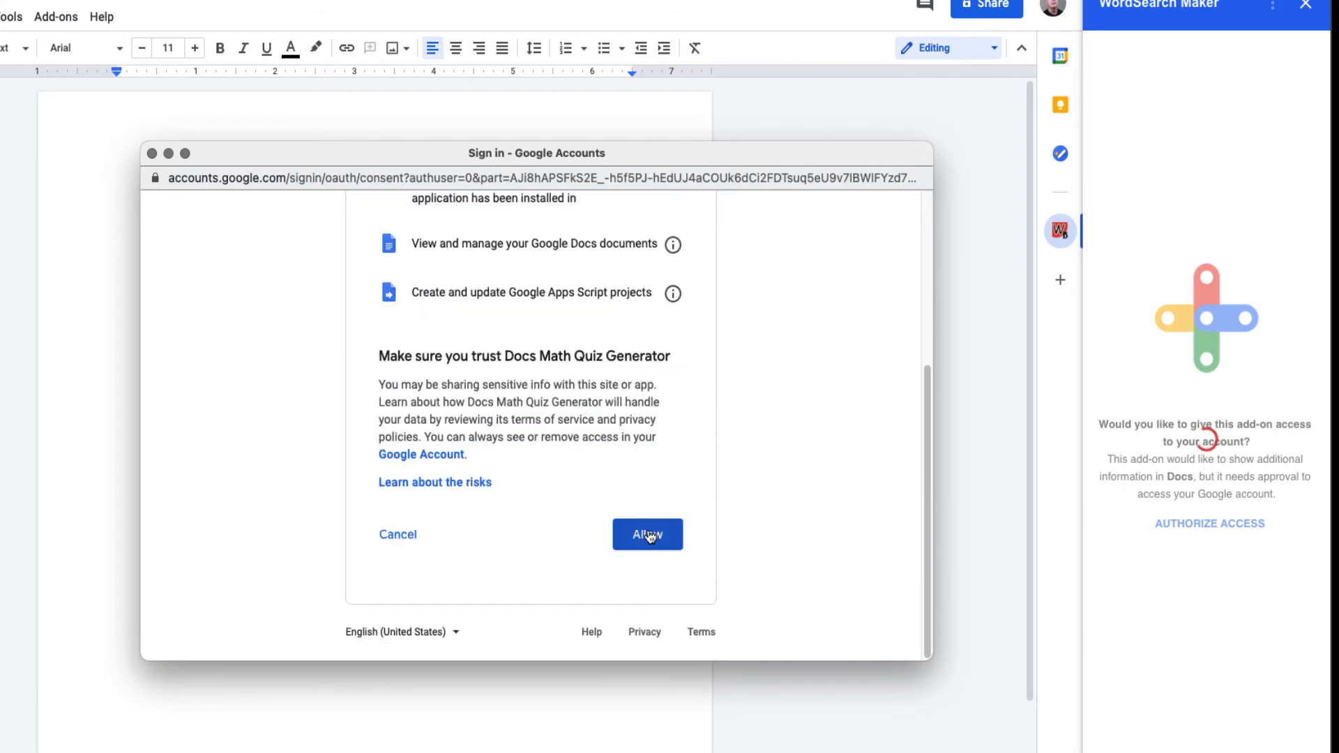
click(645, 535)
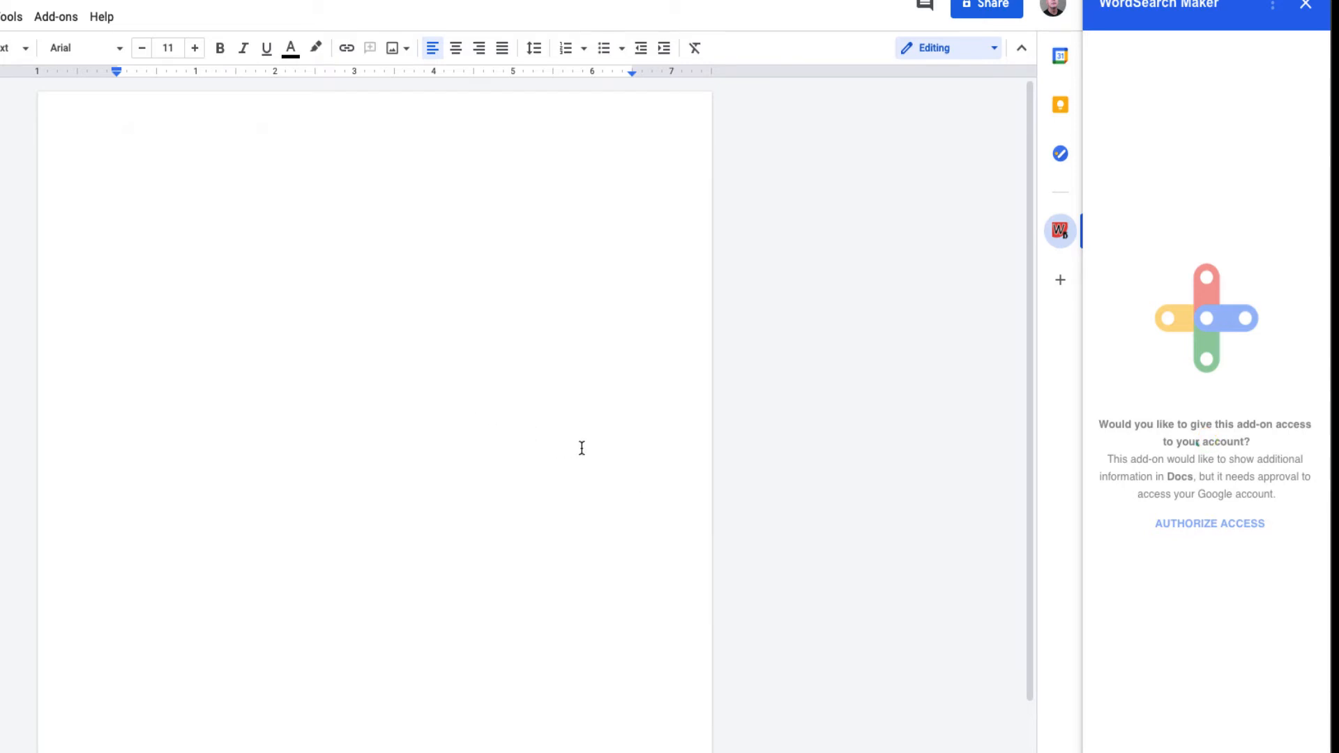
Load the WordSearch Maker form showing the animal word list with horizontal size 15 and vertical size 9
click(1209, 523)
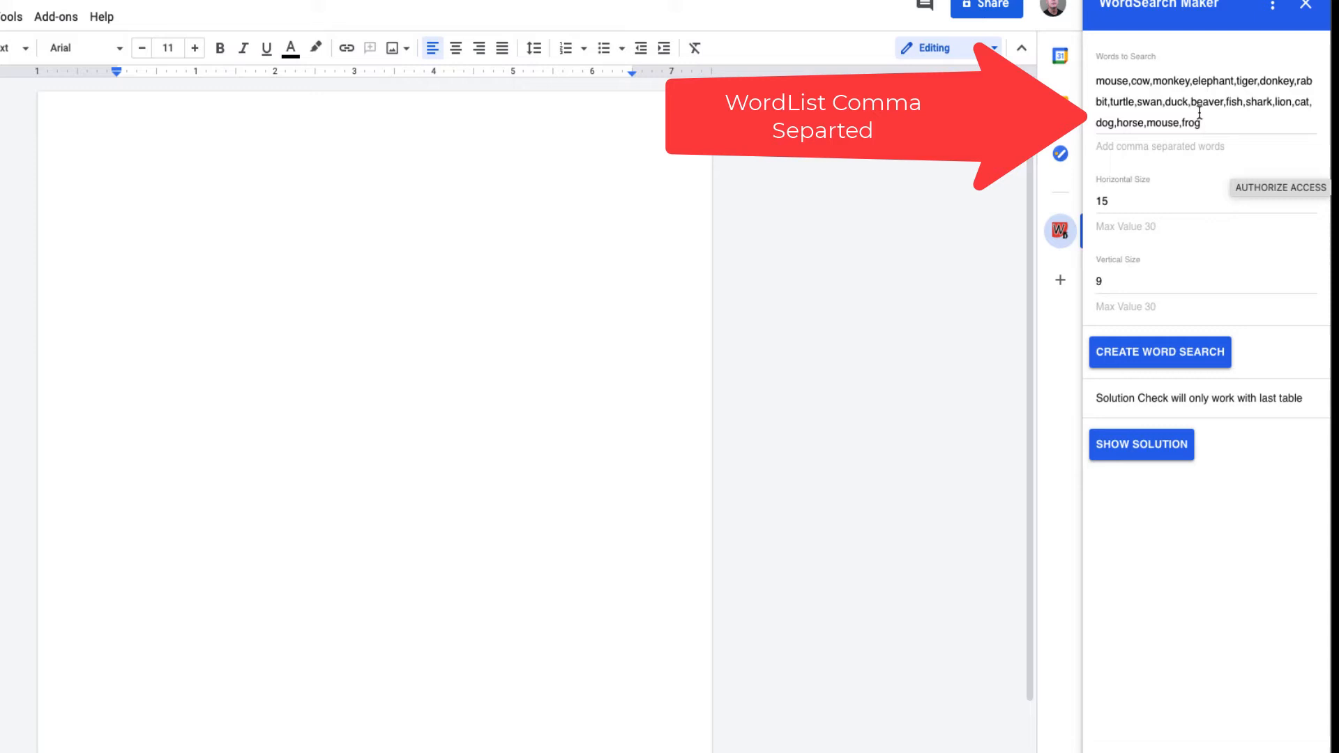
mouse_move(1134, 219)
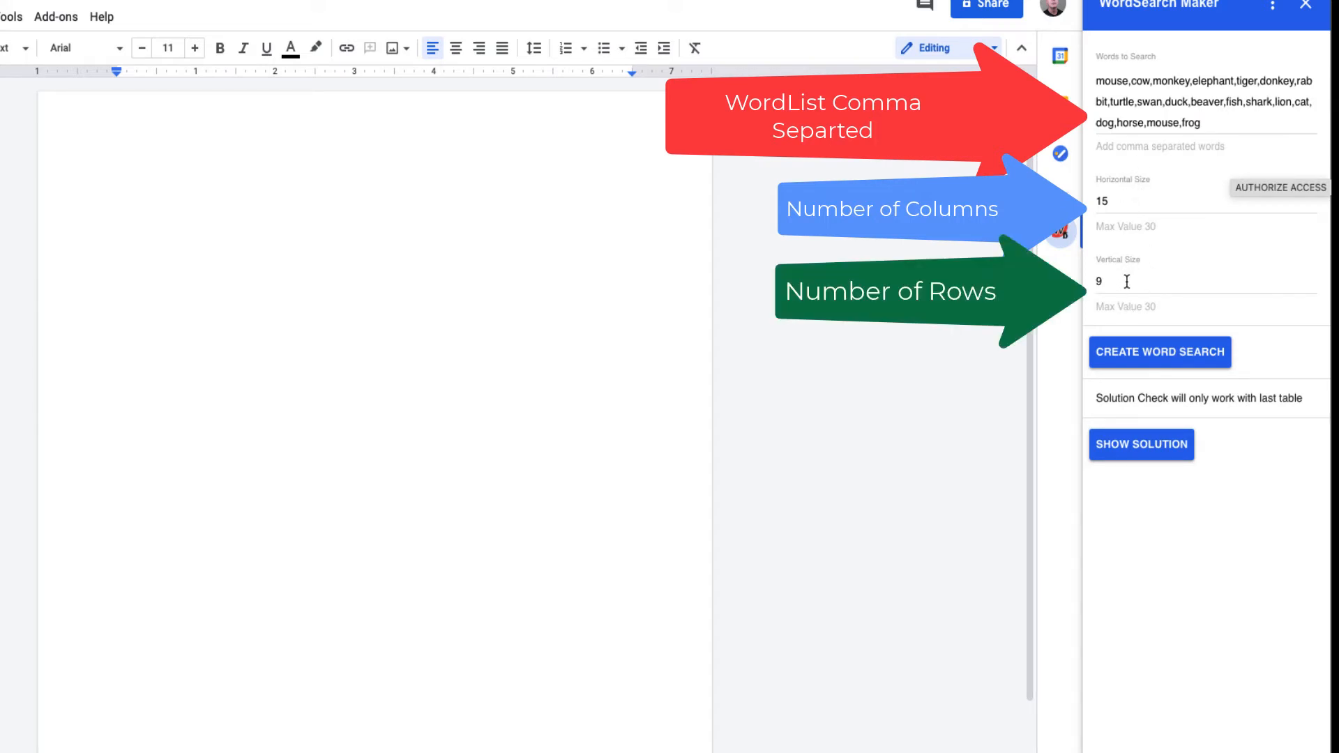
mouse_move(1151, 233)
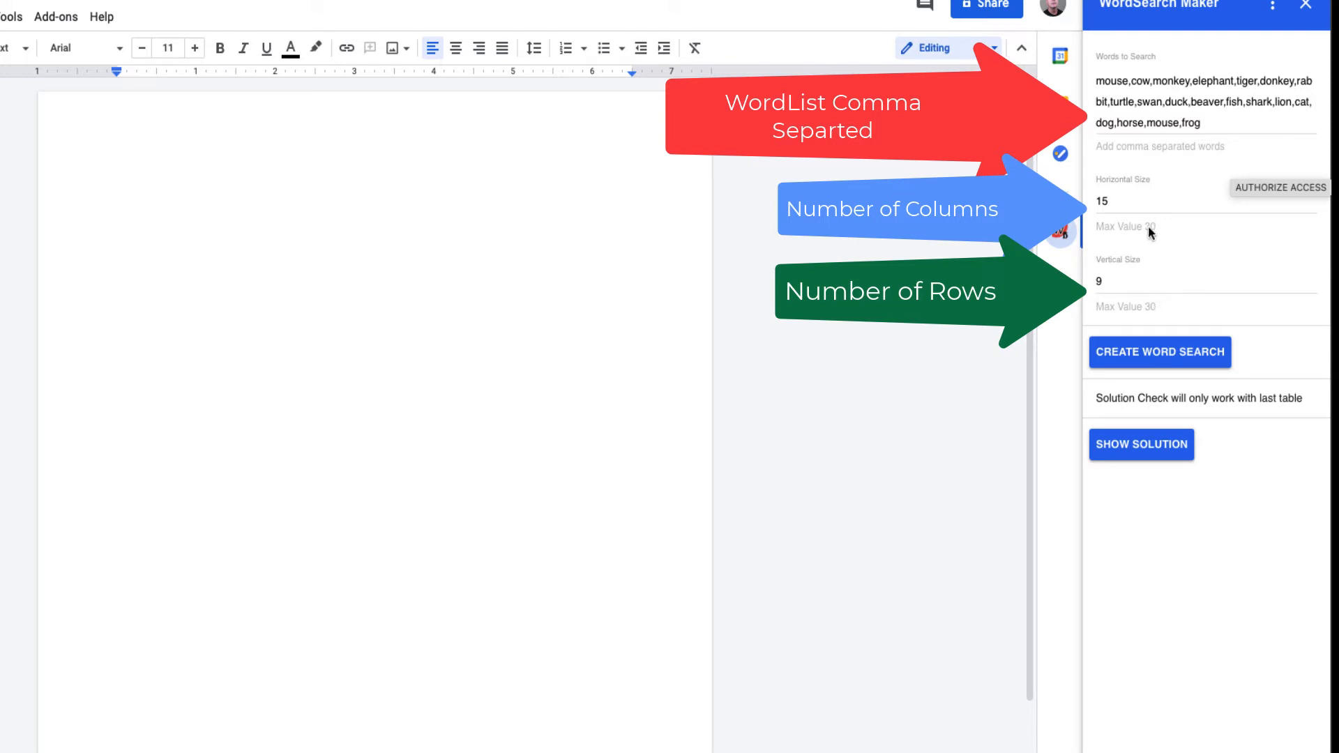
mouse_move(1147, 245)
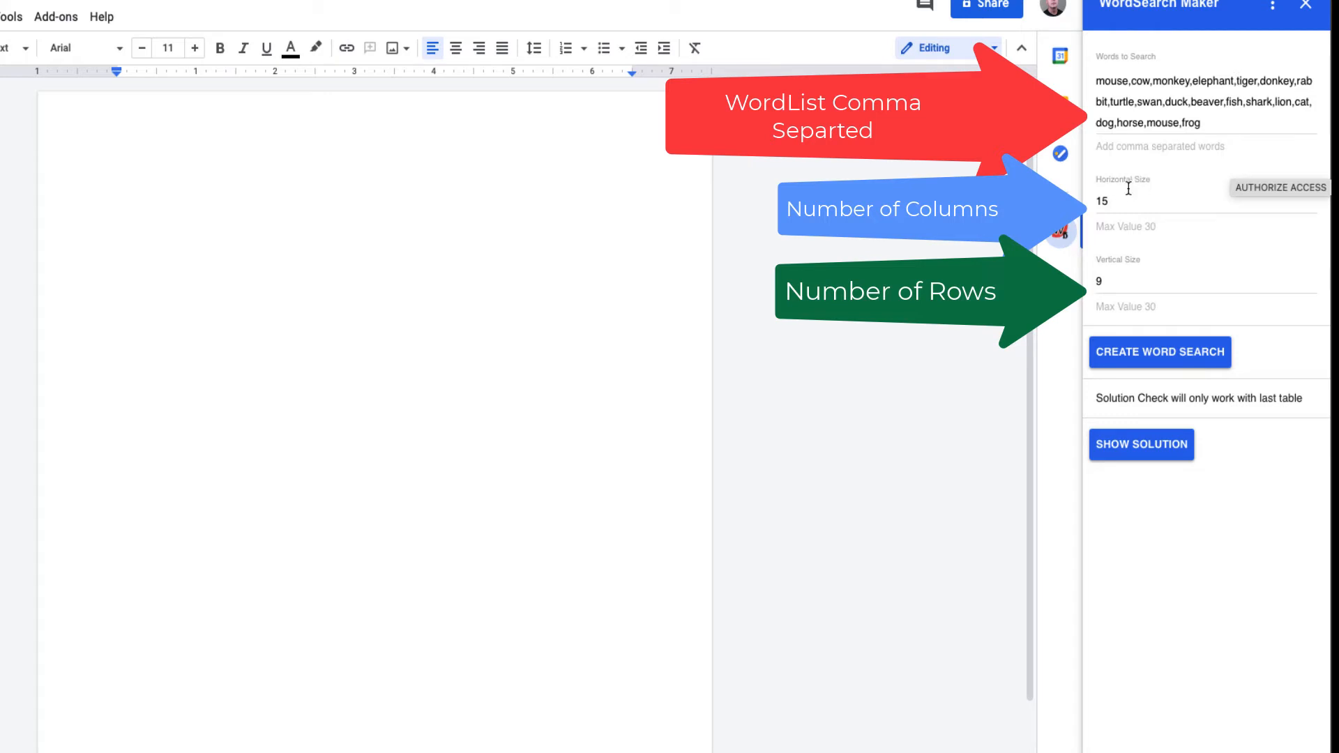
mouse_move(1123, 286)
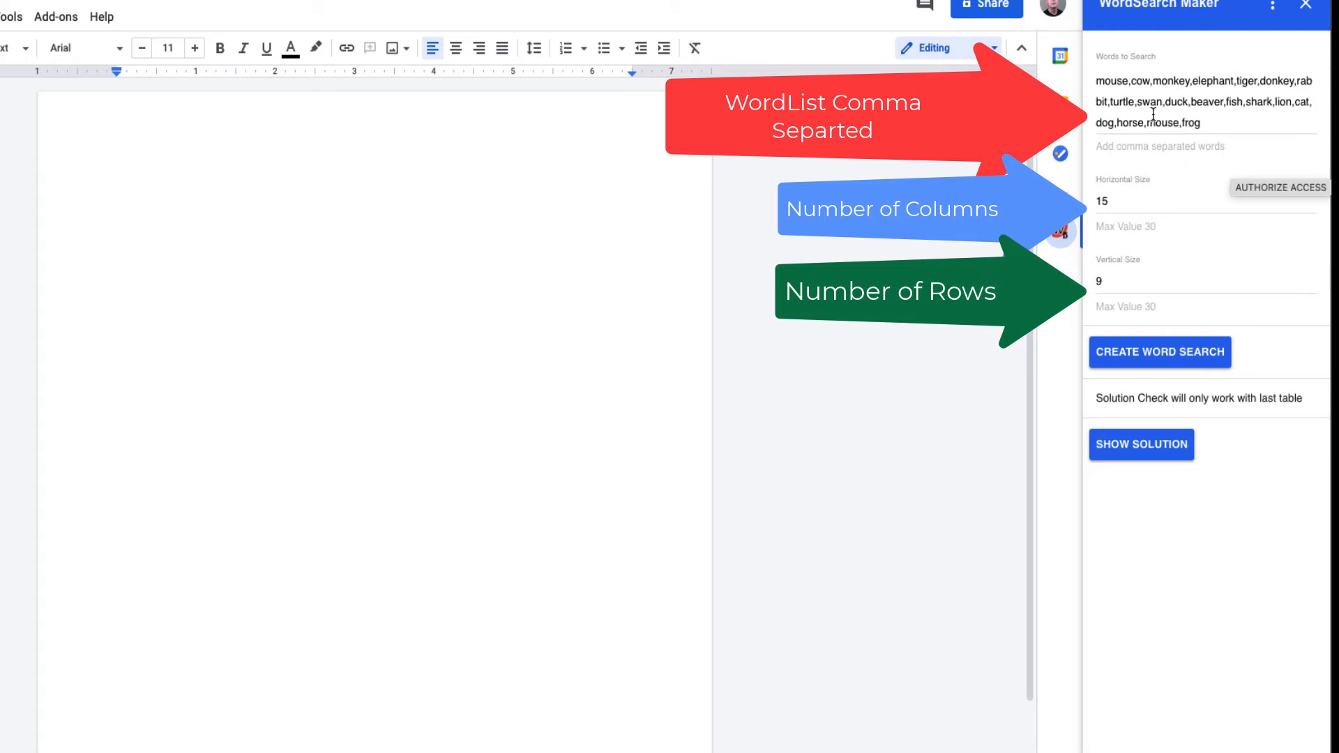
mouse_move(1205, 125)
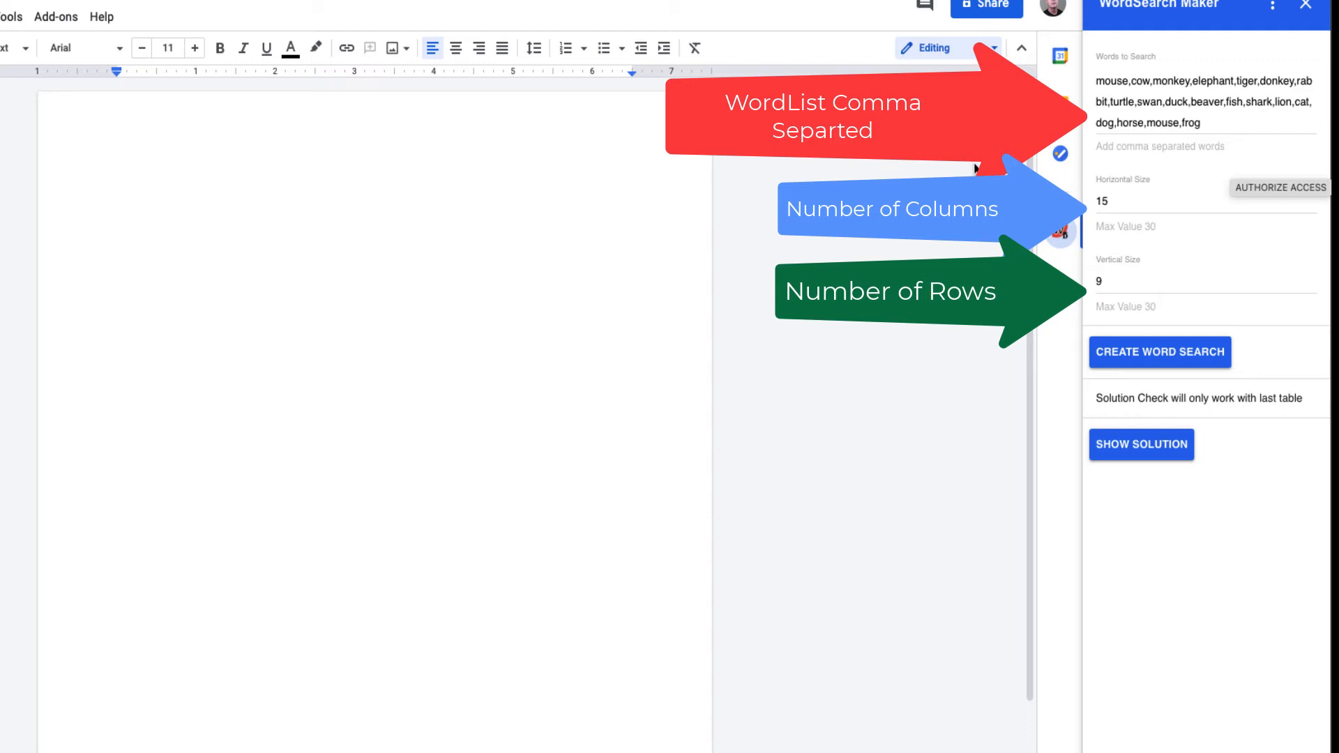
mouse_move(1183, 416)
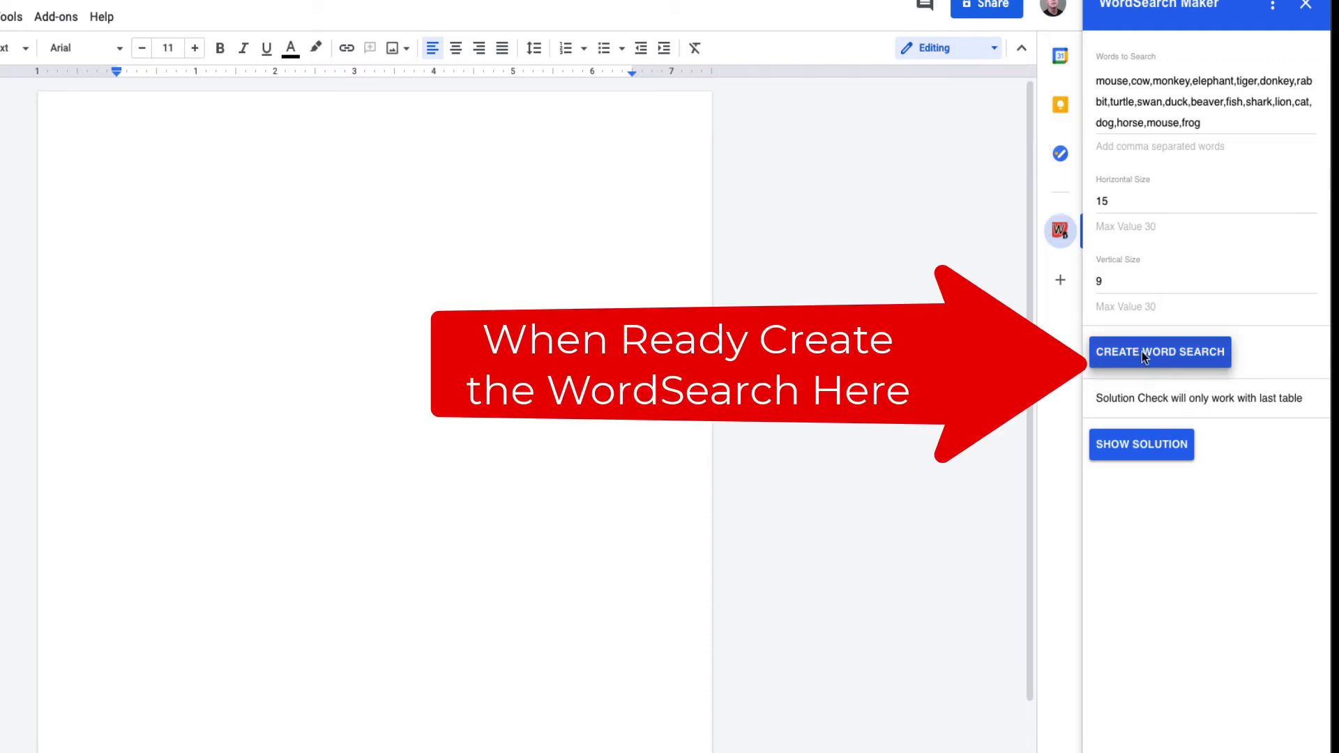
Generate the 15×9 word search grid with the numbered list of 19 animal words beneath it
click(1159, 352)
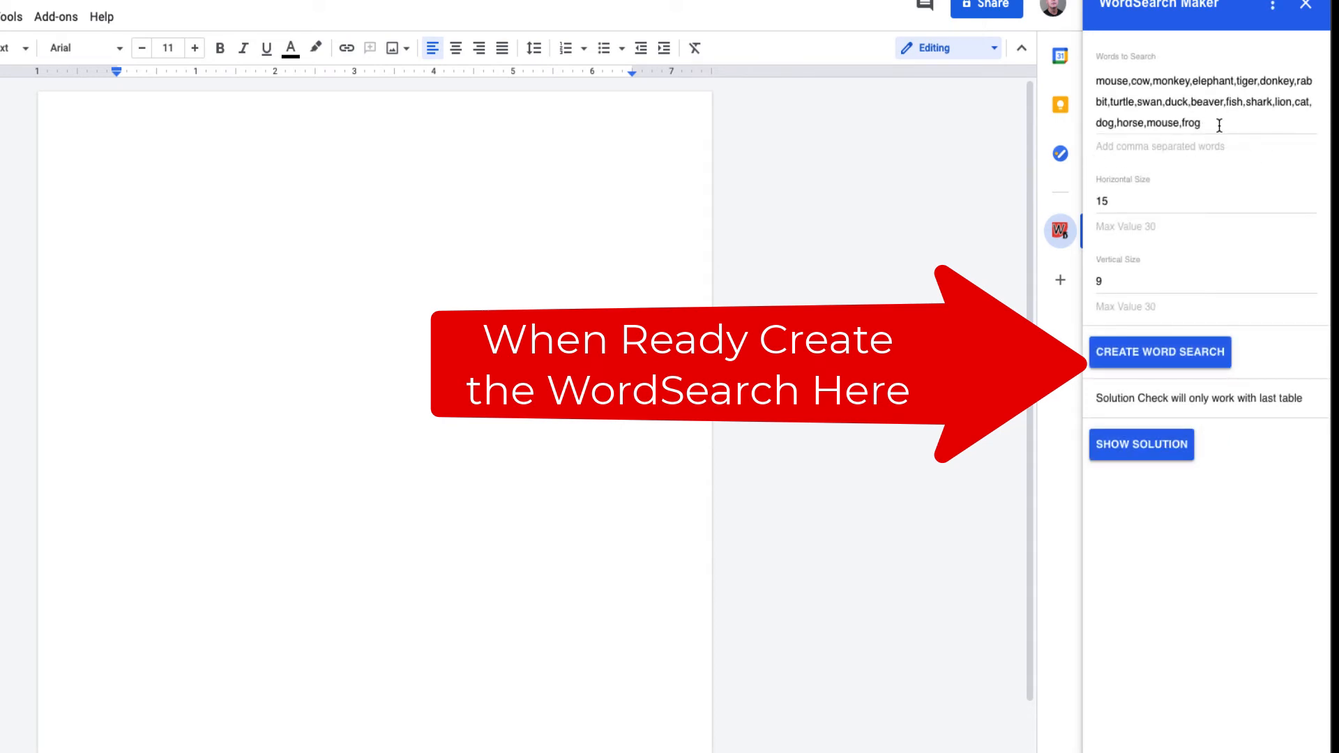
click(1159, 351)
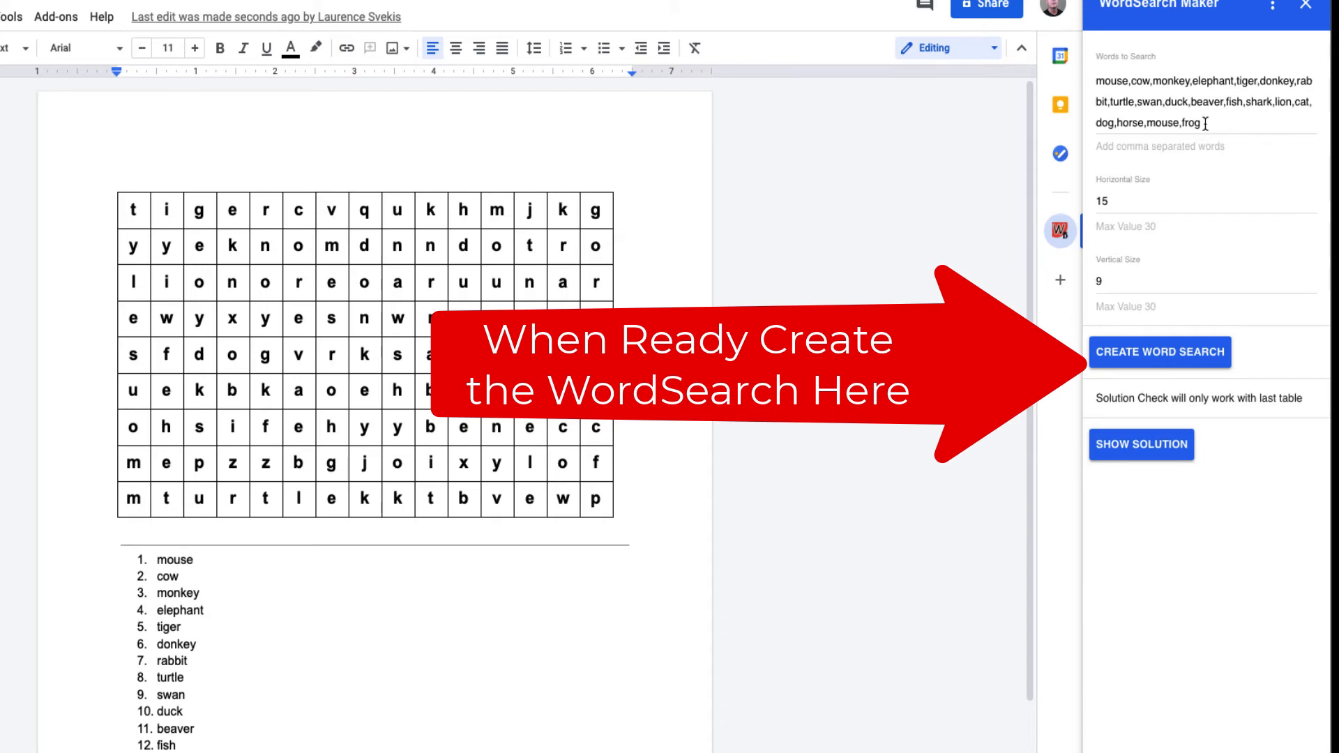
mouse_move(1225, 102)
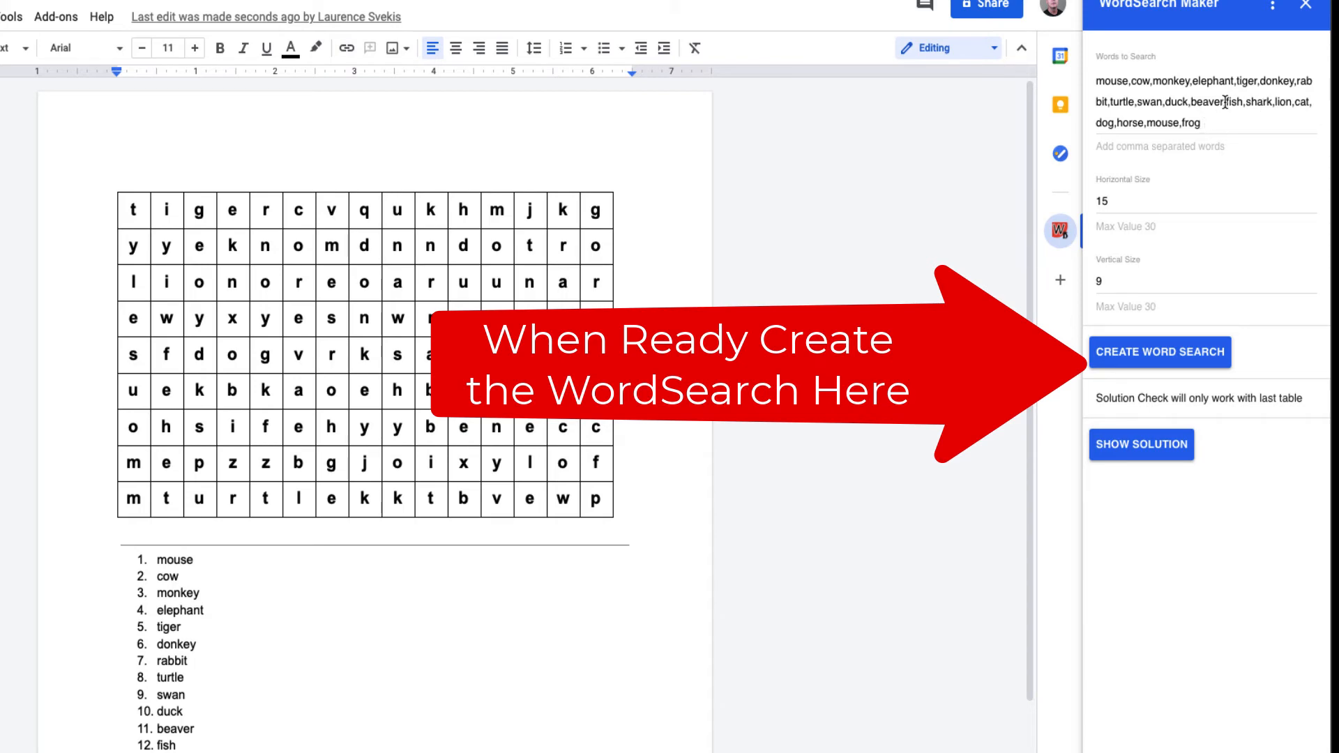
click(1159, 352)
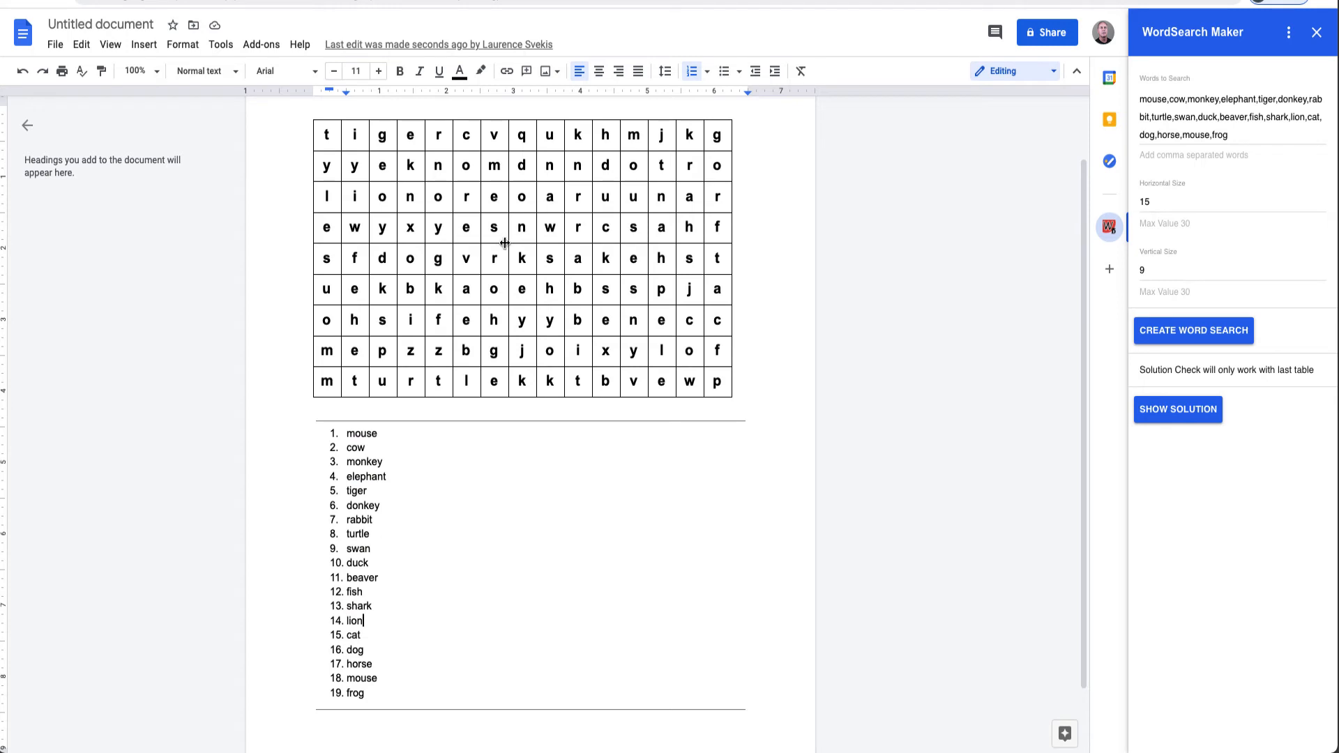
mouse_move(845, 369)
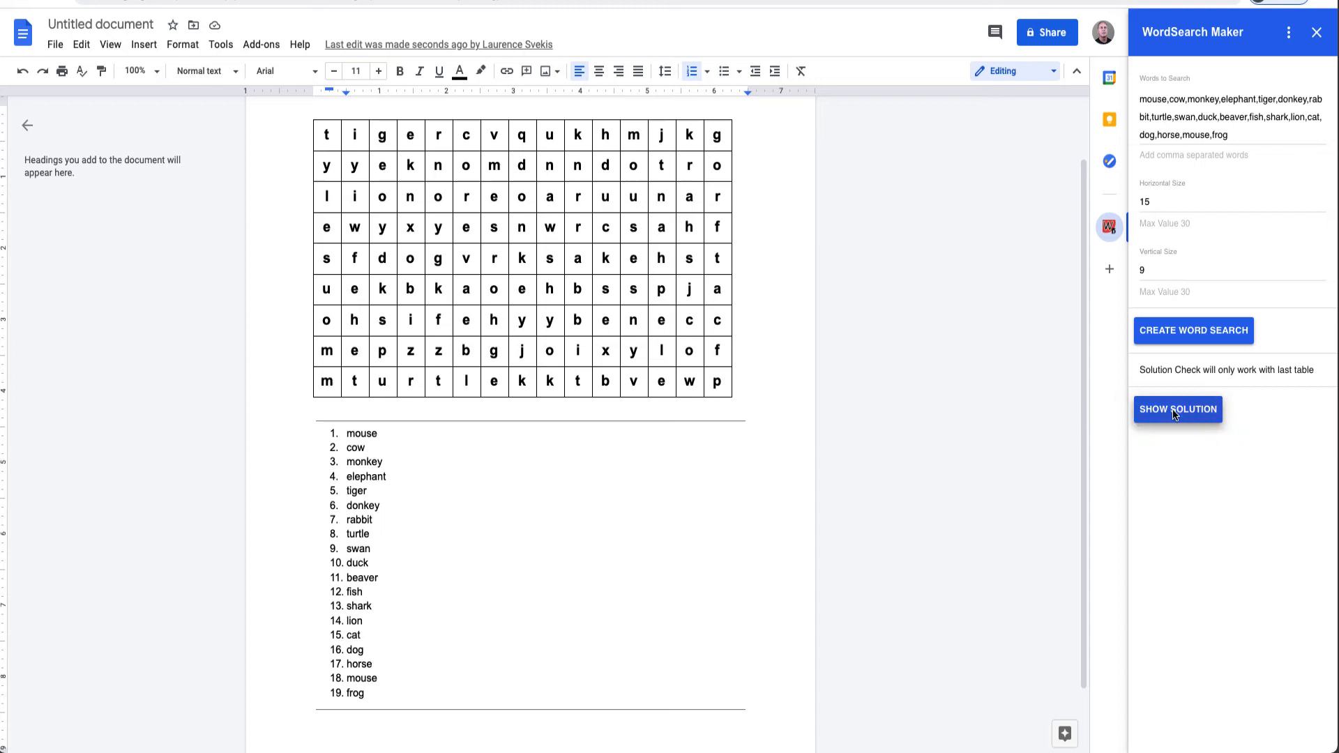
Show the solution so the hidden animal words are highlighted green in the grid
click(1177, 409)
text(new,se)
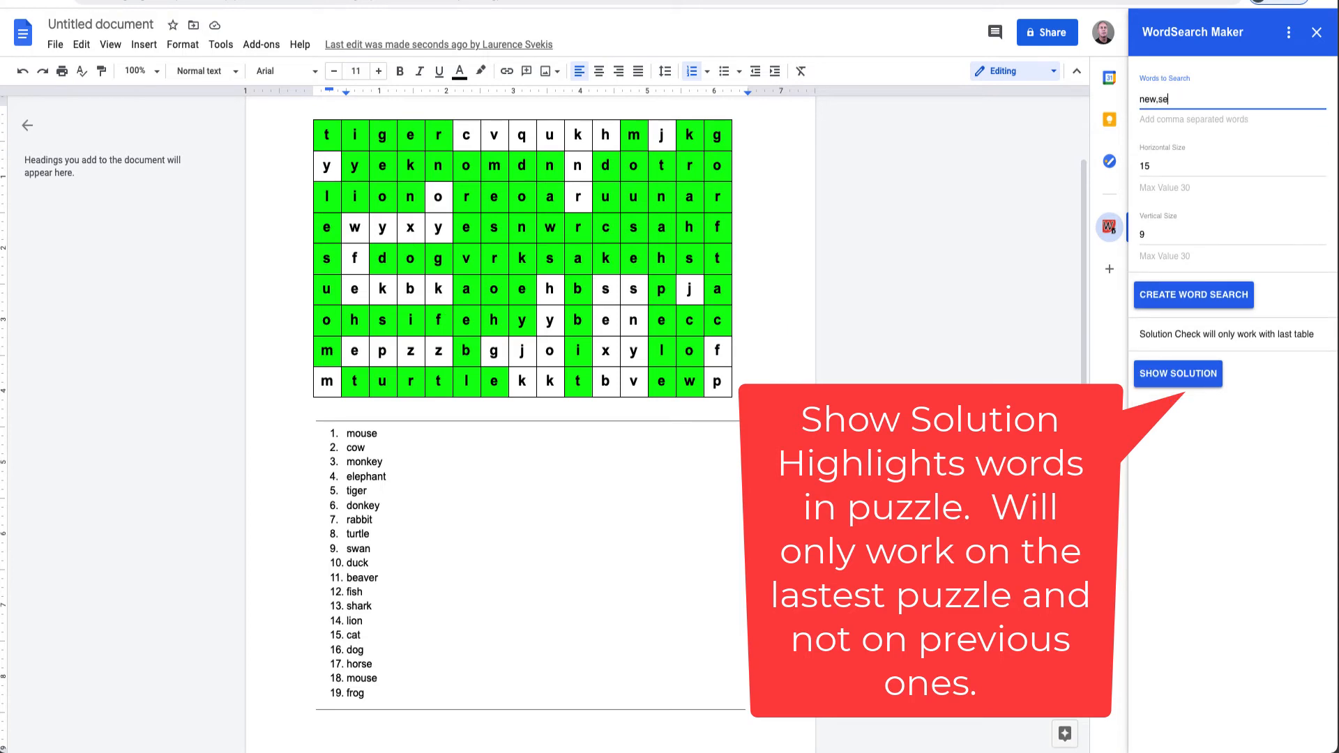
Generate a second 4×4 word search from the words new,search on the next page
text(arch)
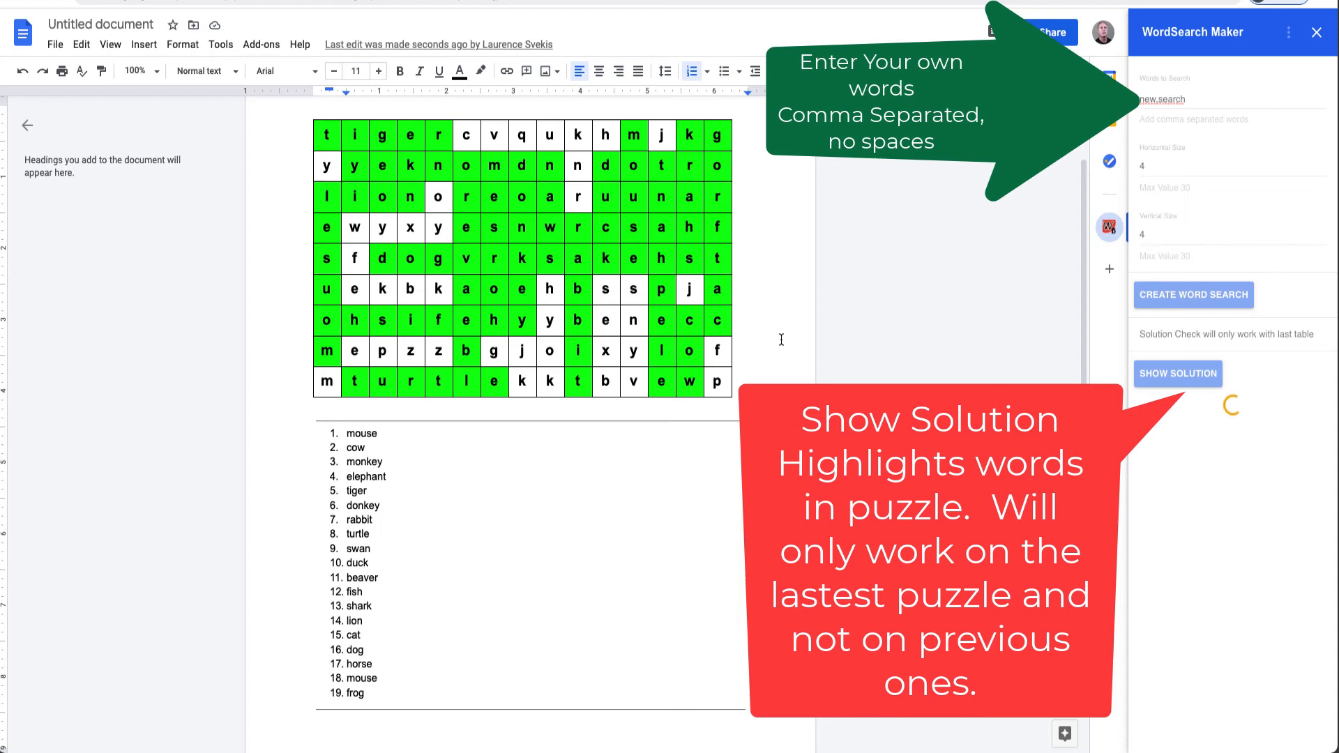
click(1192, 294)
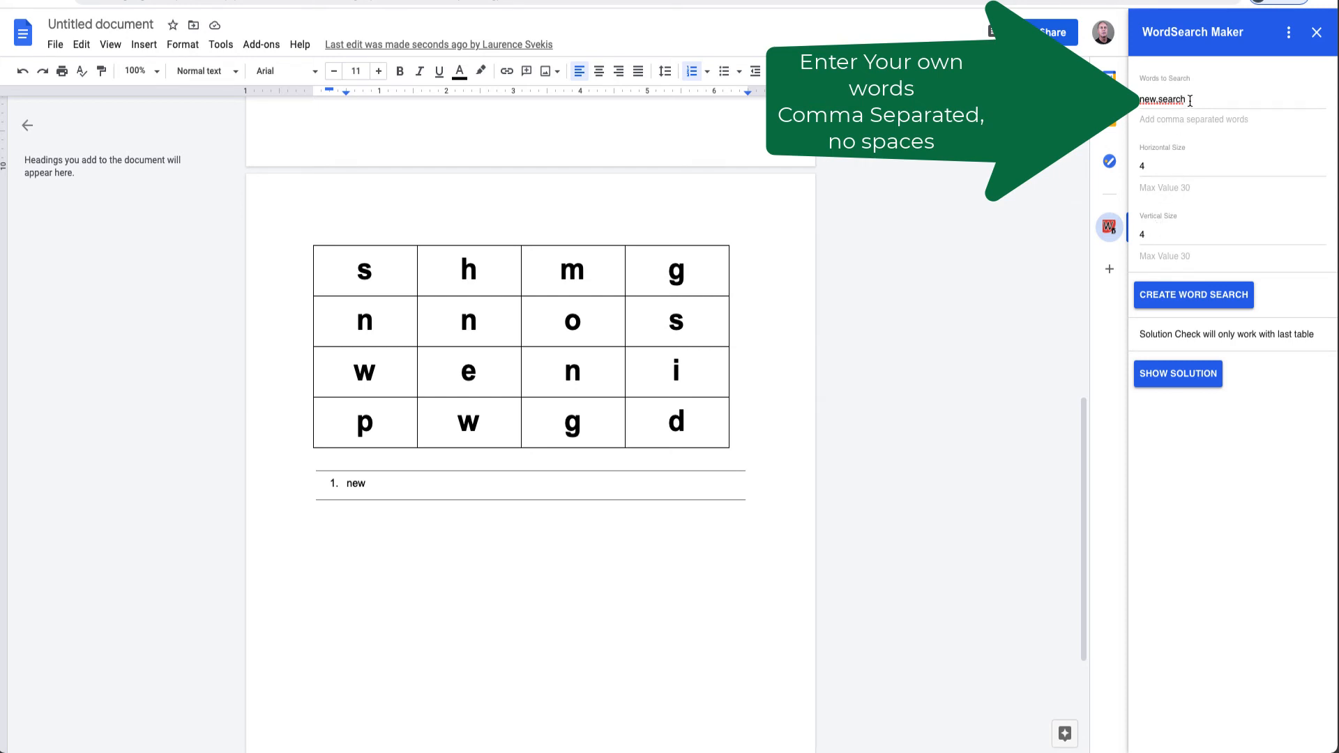
mouse_move(1091, 290)
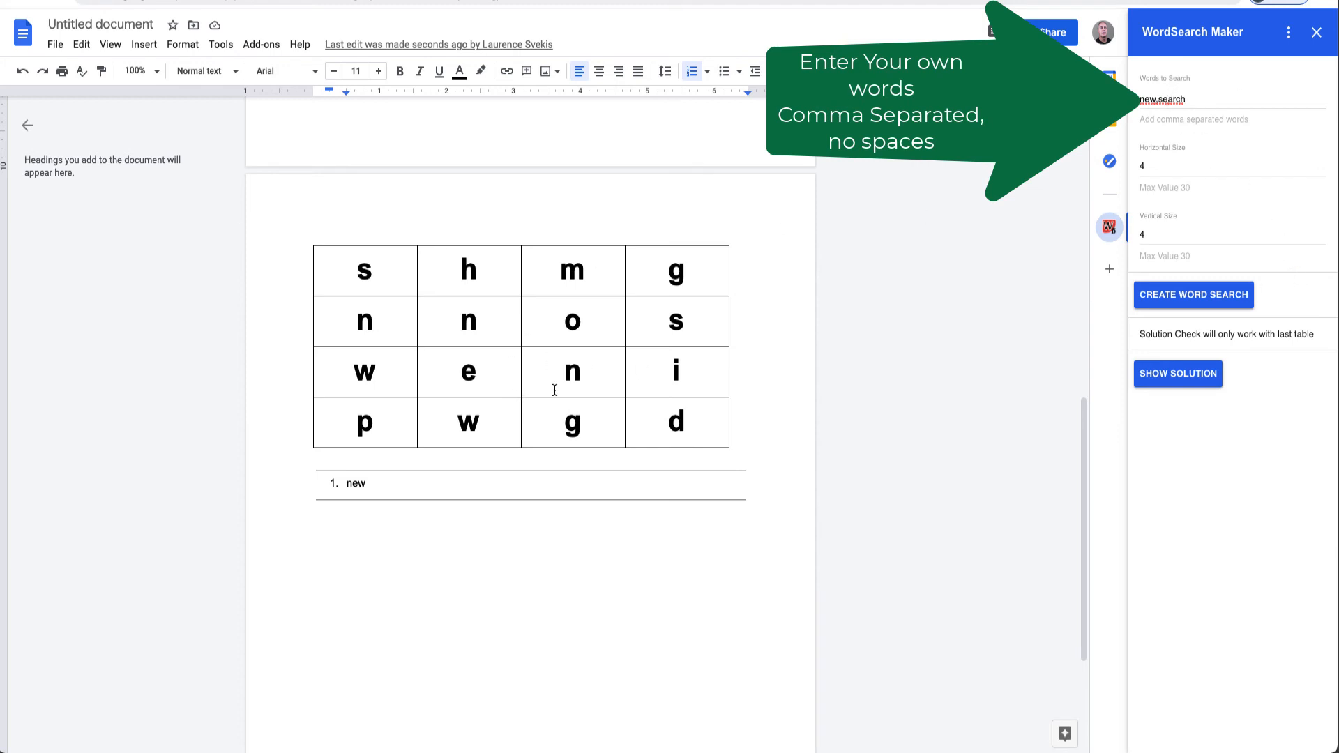
mouse_move(1177, 374)
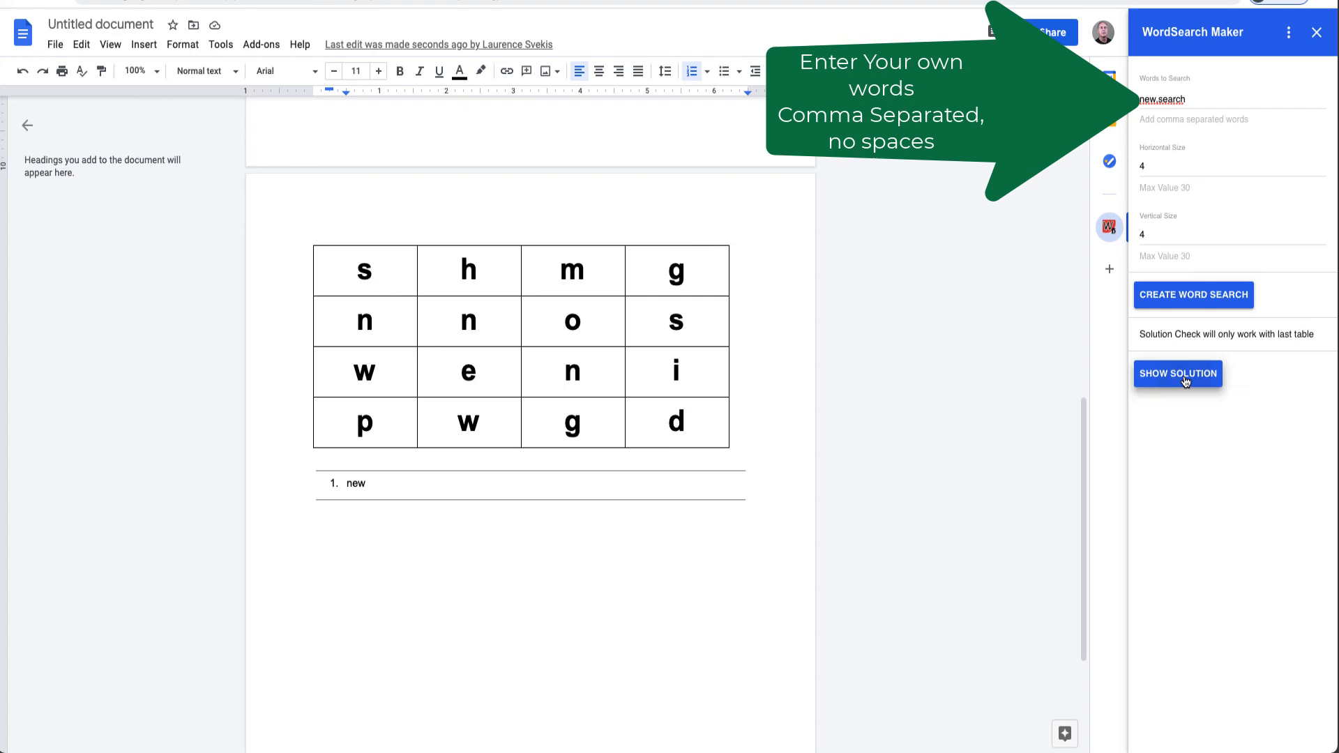
Show the 4×4 puzzle's solution with 'new' highlighted green, then review both puzzles
click(1178, 374)
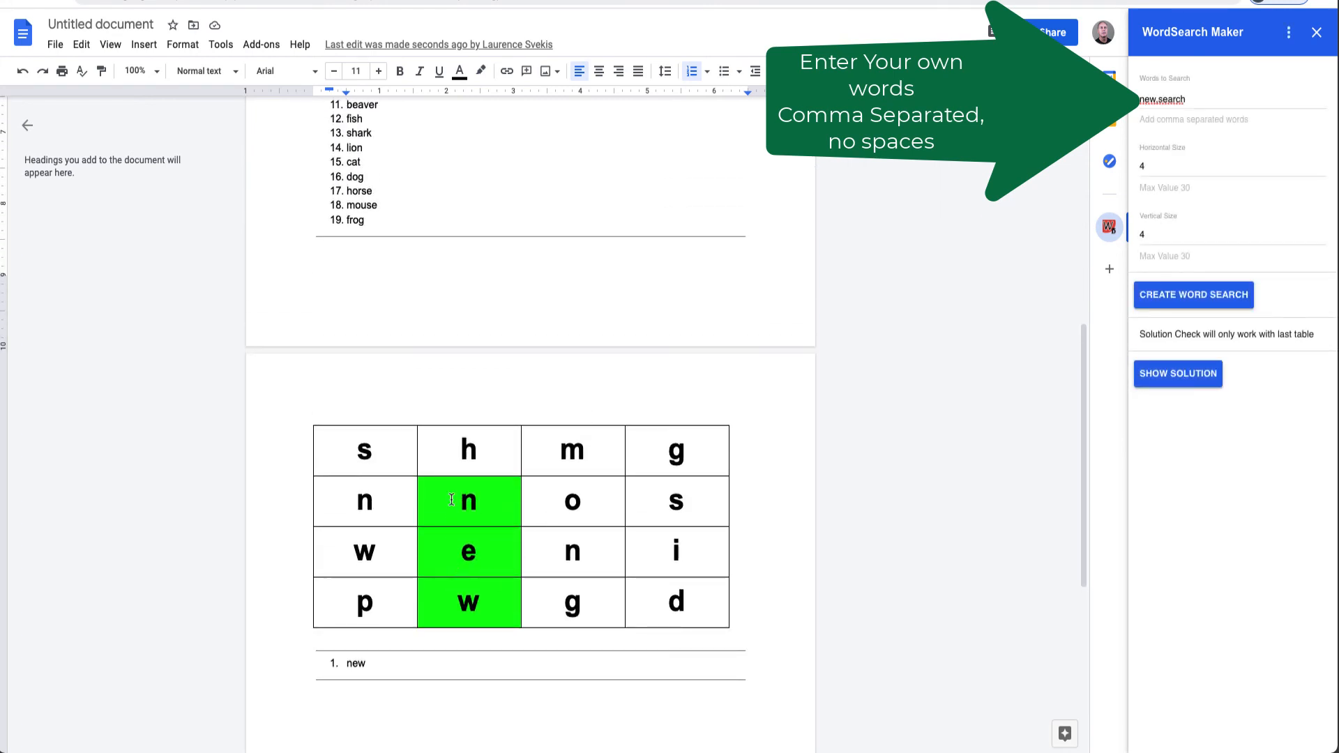
mouse_move(447, 484)
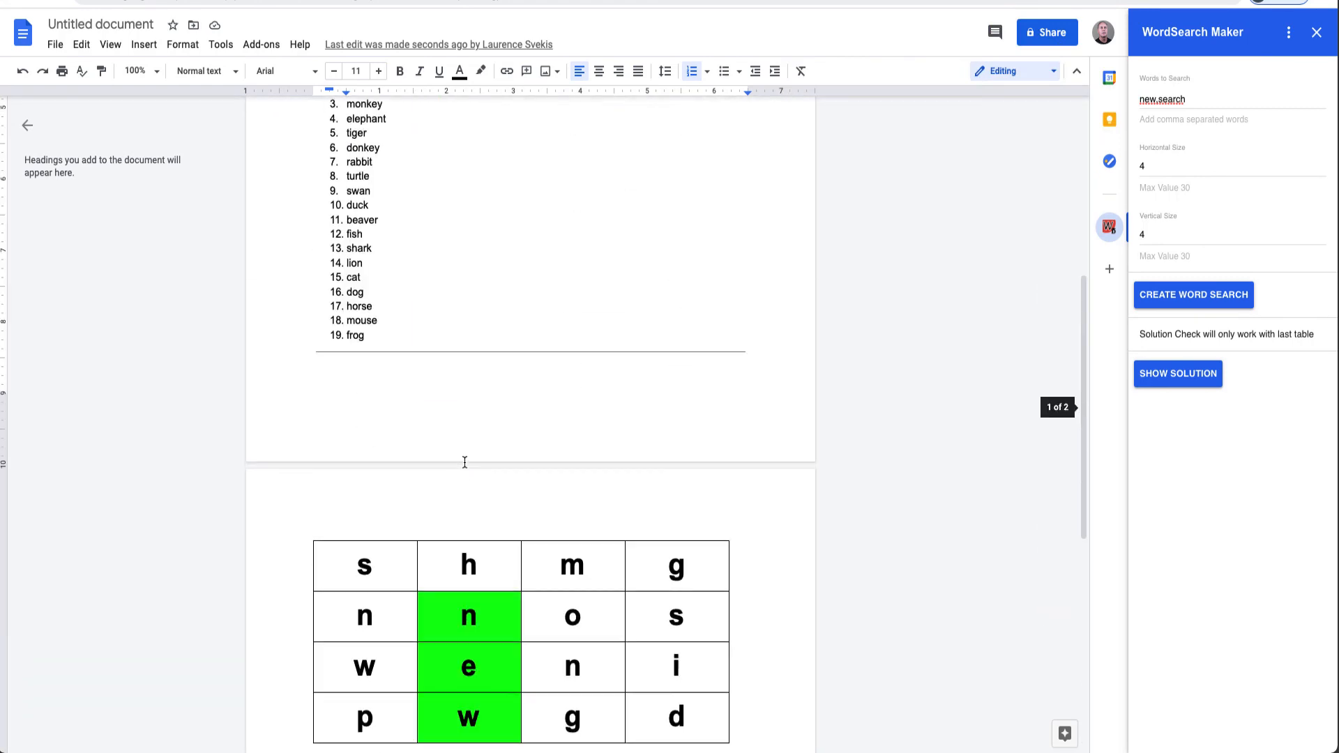
scroll(down, 3)
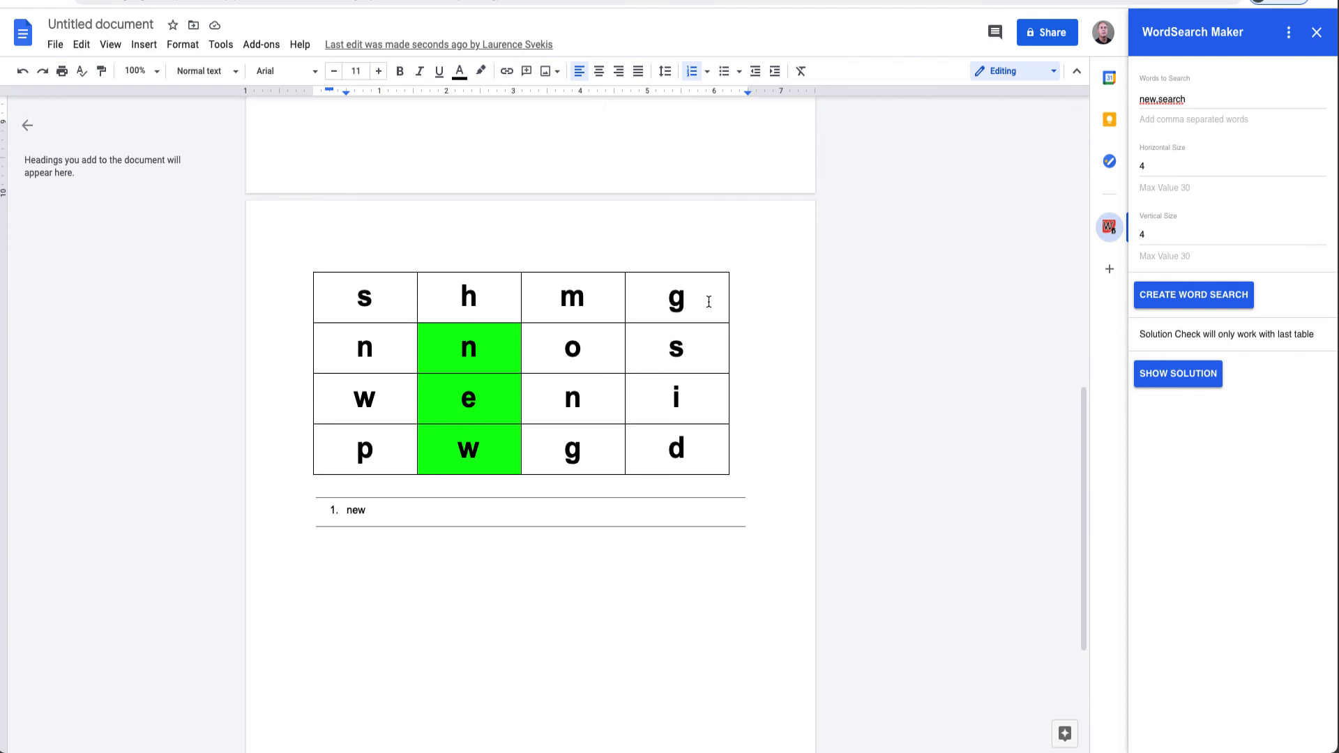
mouse_move(583, 278)
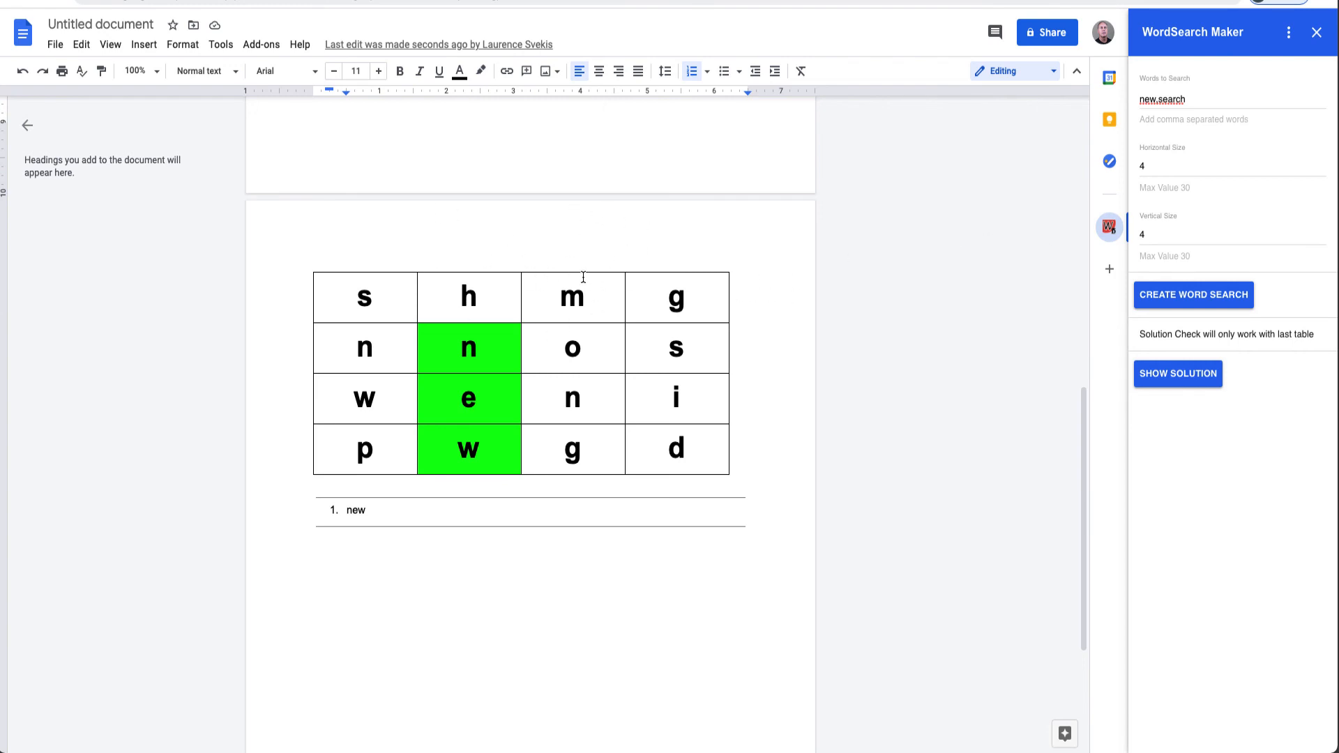
mouse_move(362, 272)
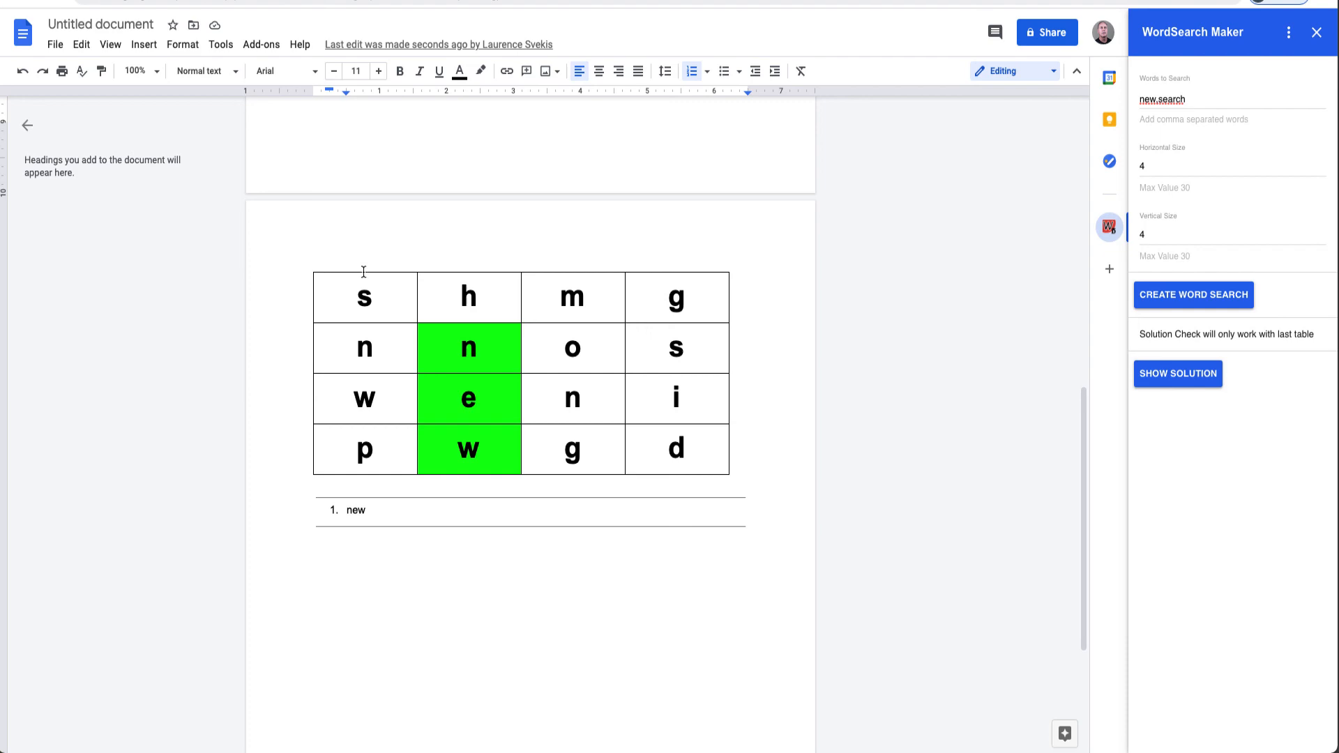